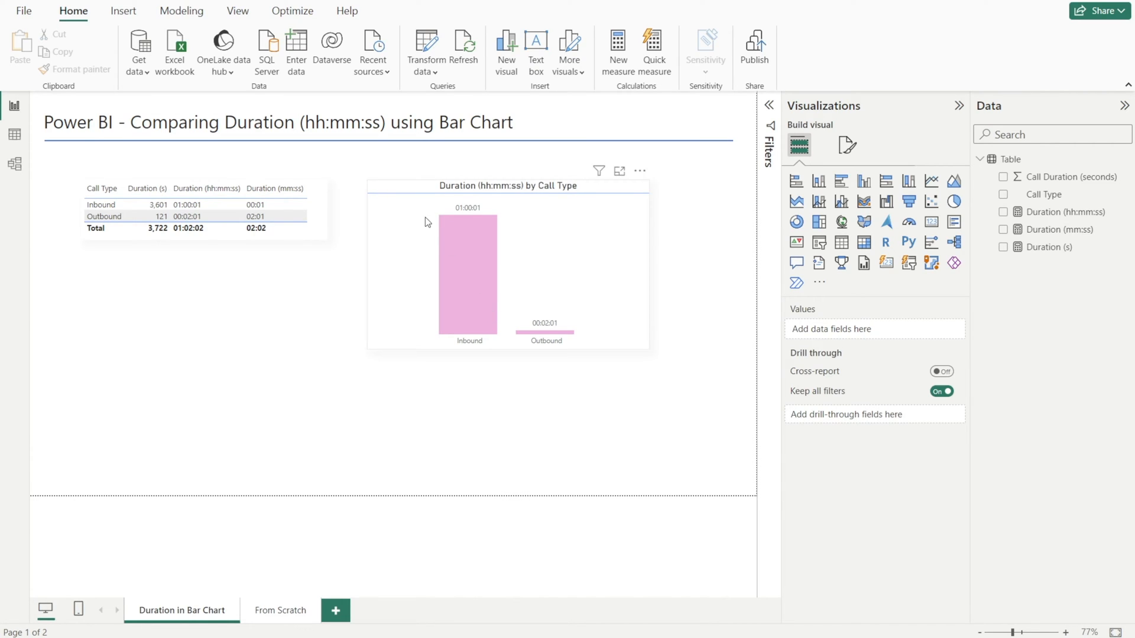
mouse_move(484, 216)
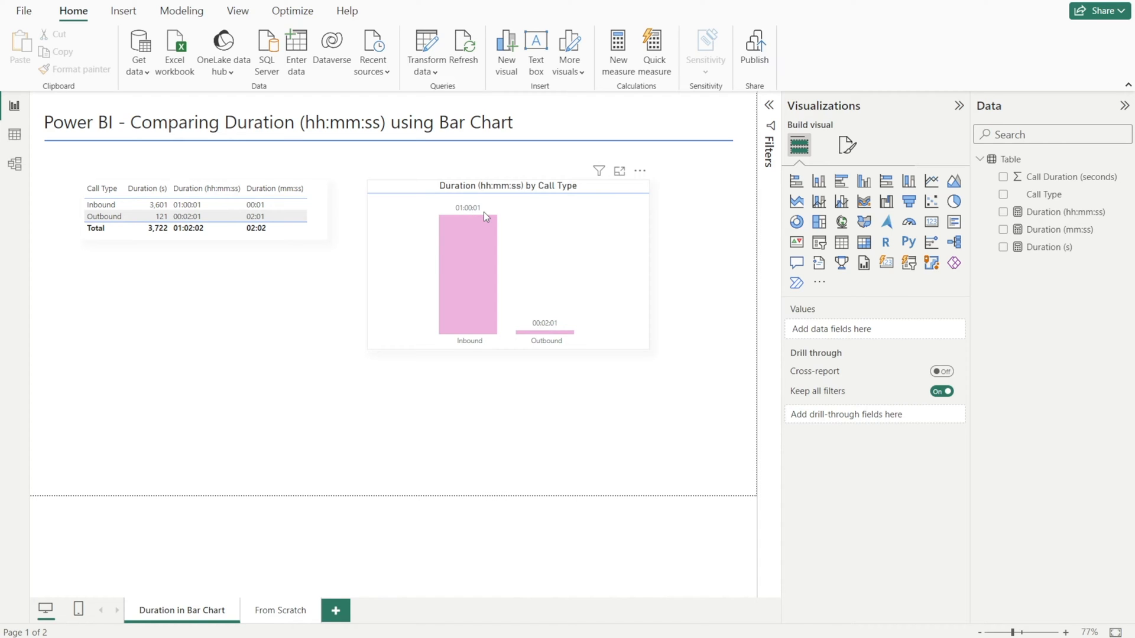
mouse_move(647, 385)
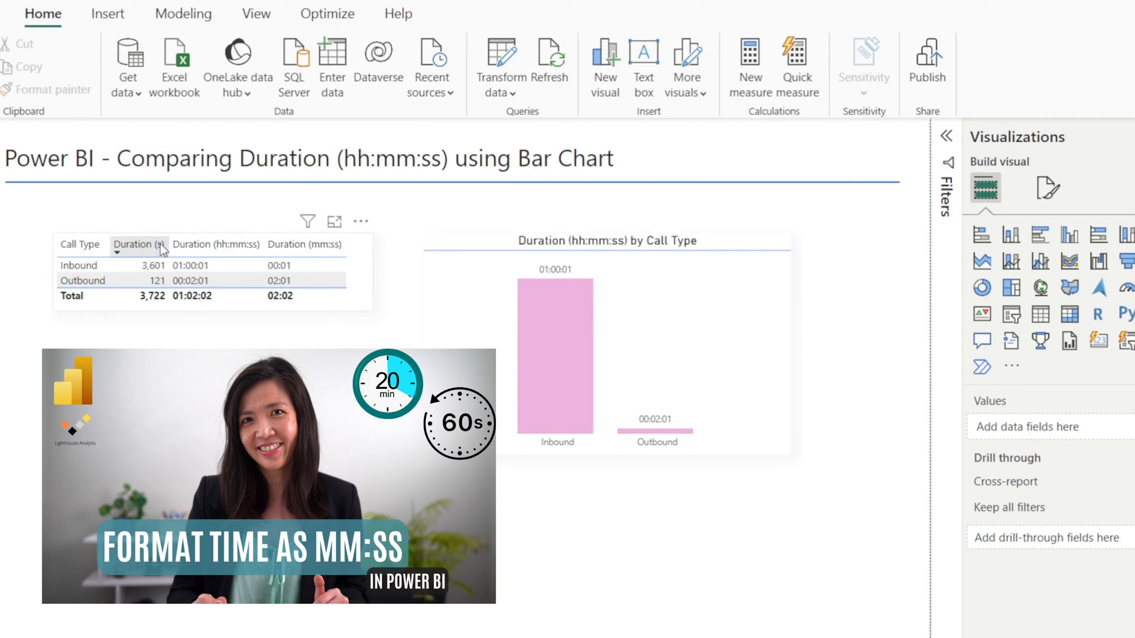
- On the From Scratch page, add a clustered column chart with Call Type on the axis and Duration (s) as values
left_click(216, 244)
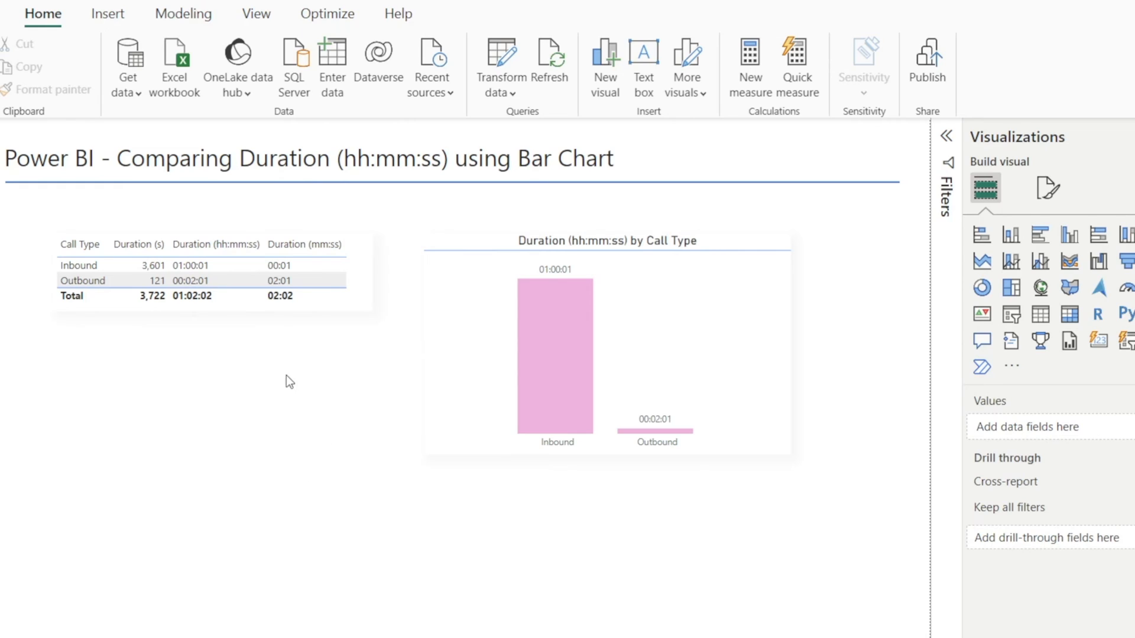
mouse_move(671, 495)
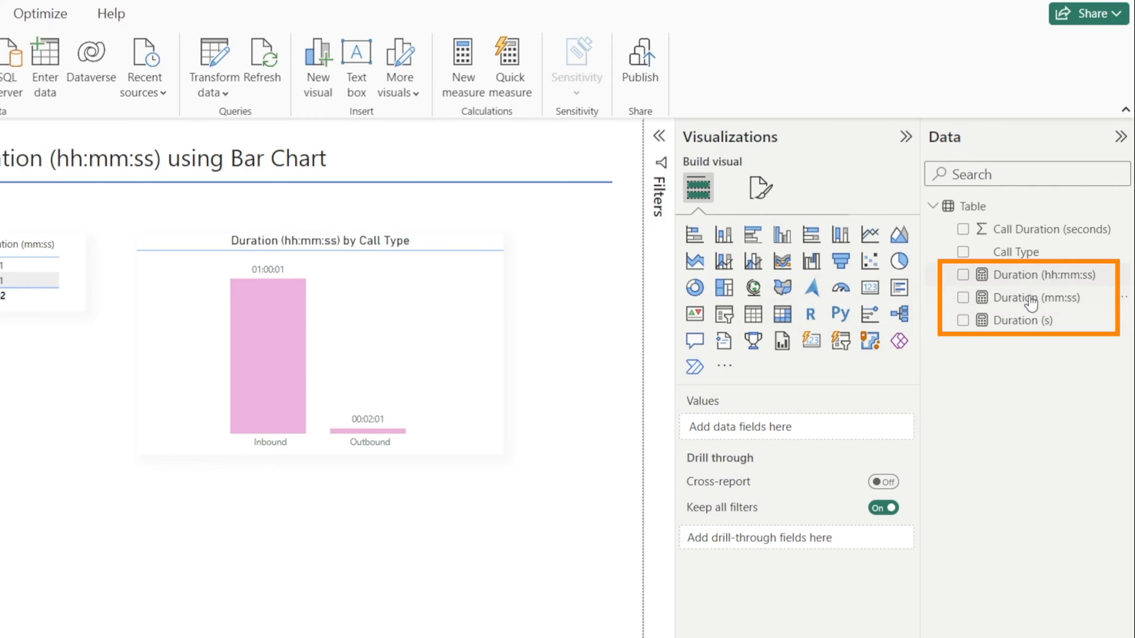
mouse_move(1036, 297)
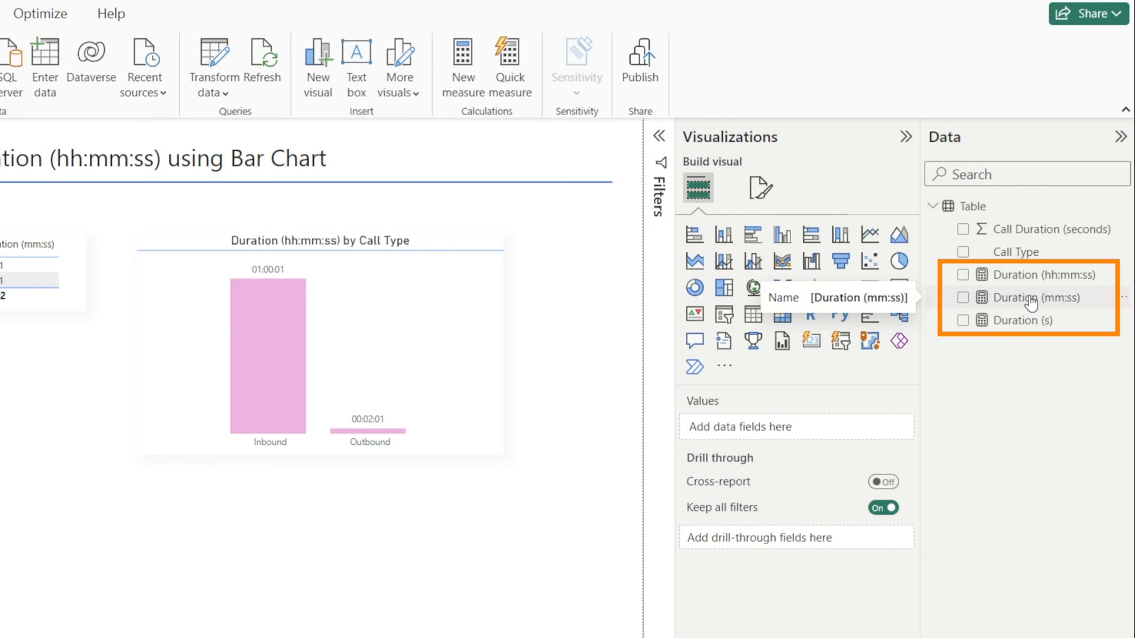
left_click(1041, 297)
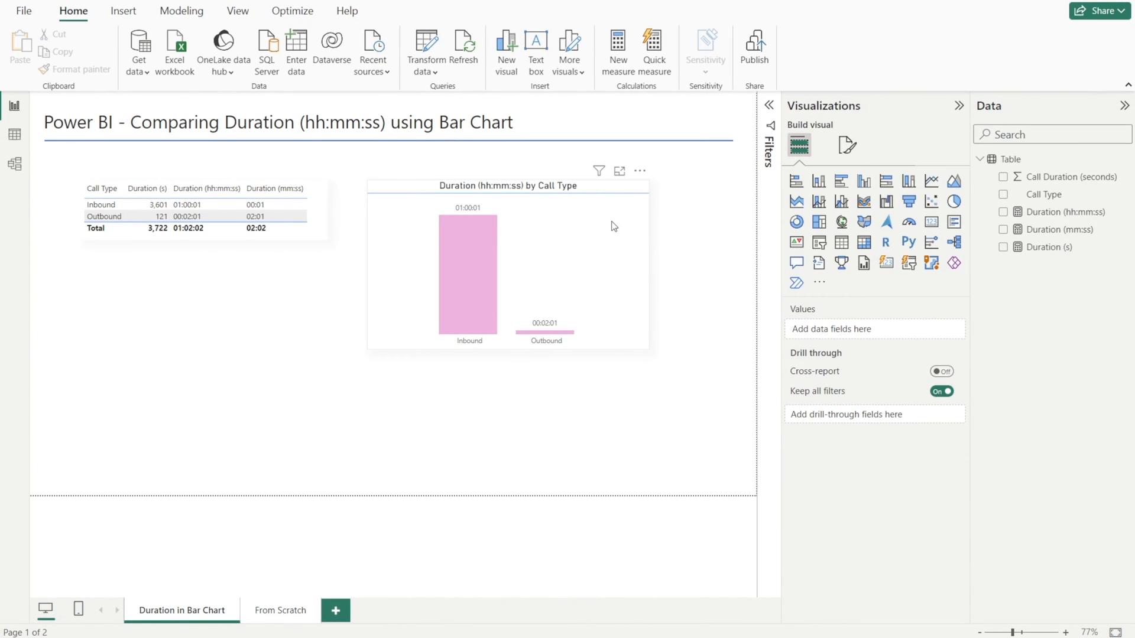
mouse_move(693, 377)
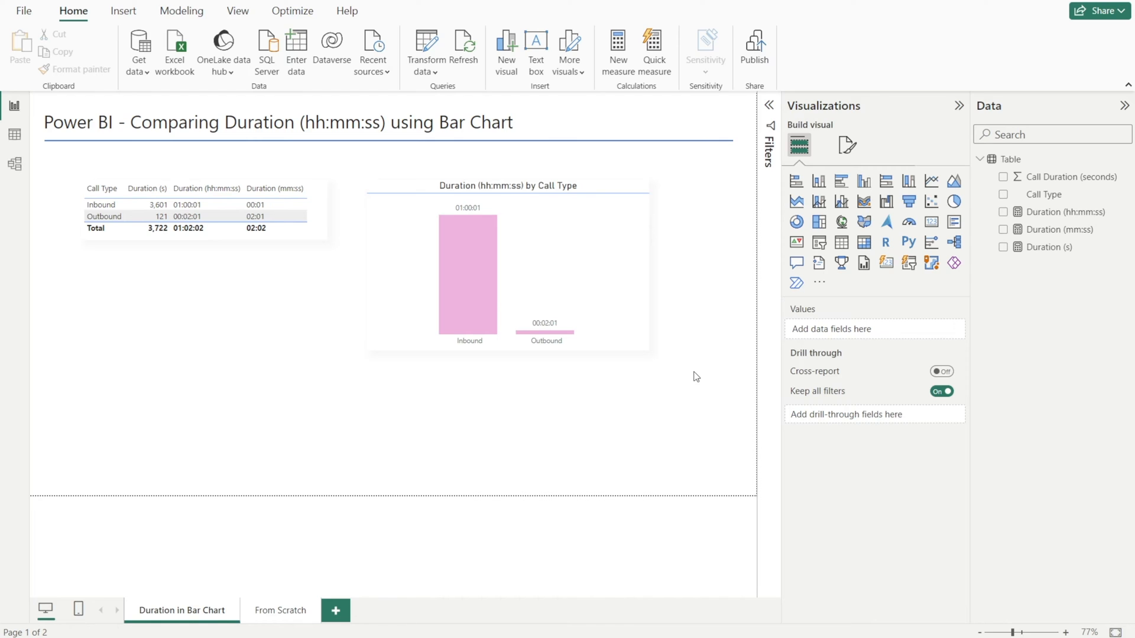
left_click(278, 610)
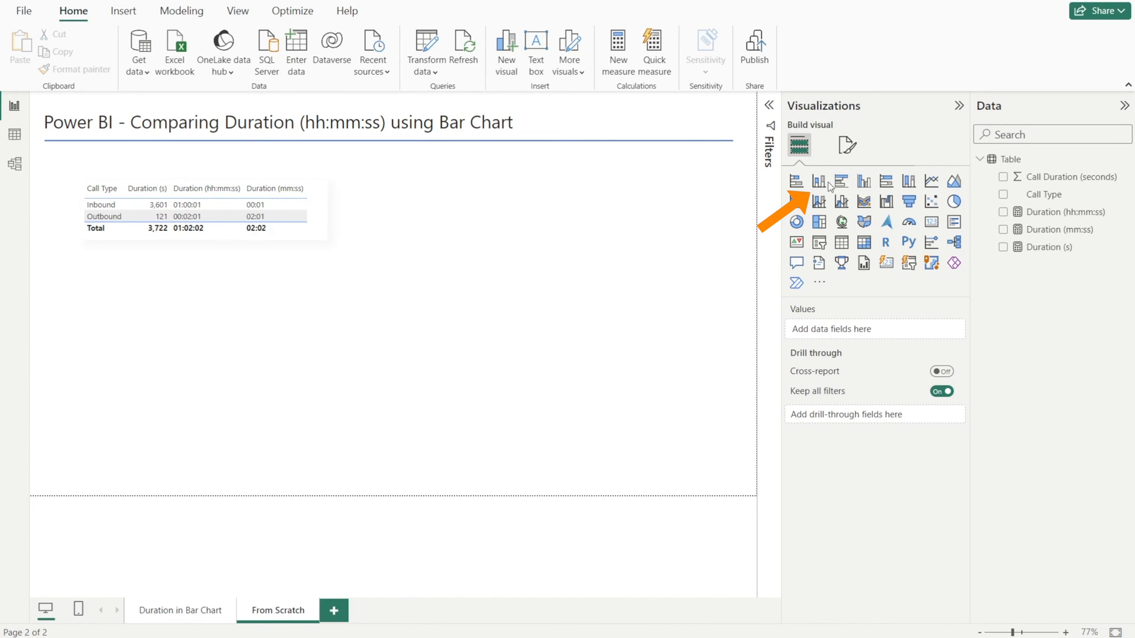
left_click(819, 181)
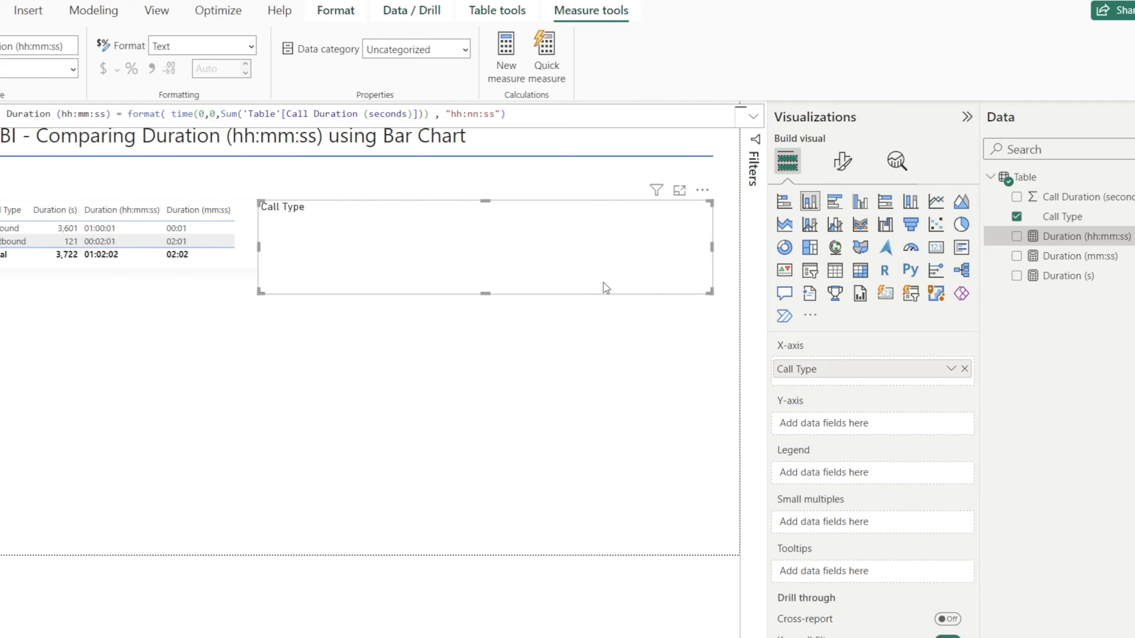
mouse_move(1081, 280)
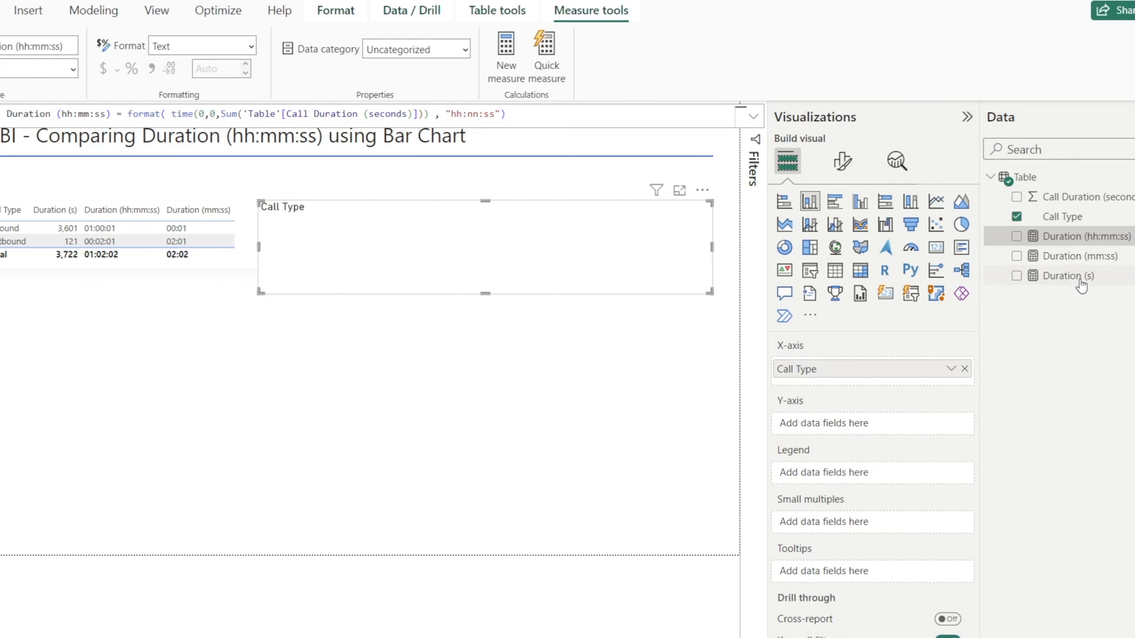
left_click_drag(1069, 274, 872, 424)
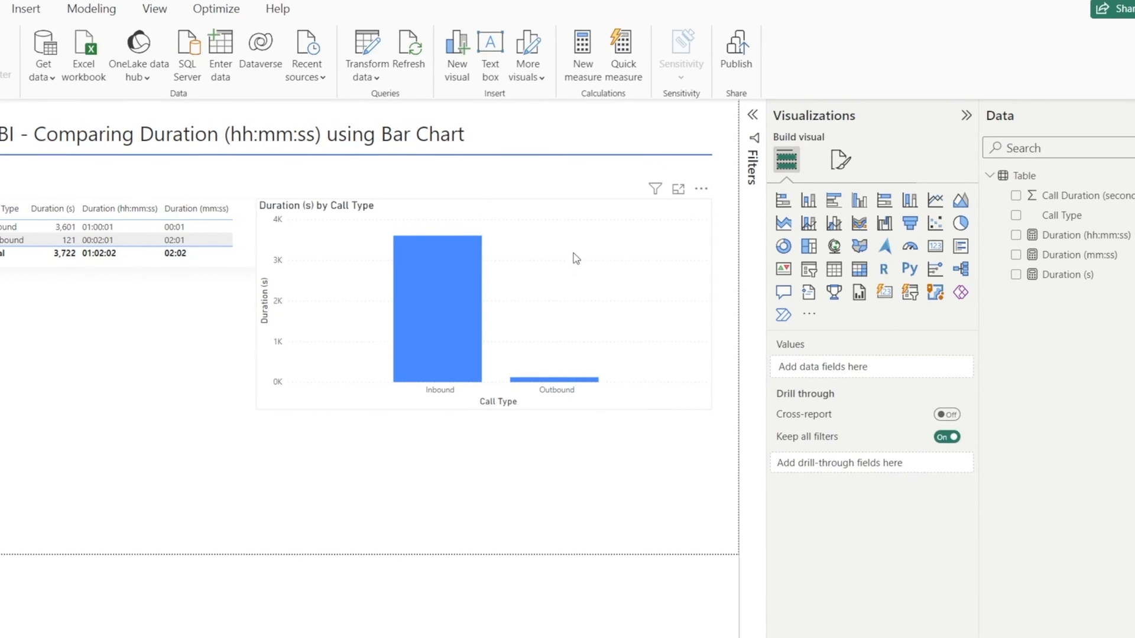
- Turn on data labels and use the Duration (hh:mm:ss) custom label field
left_click(776, 61)
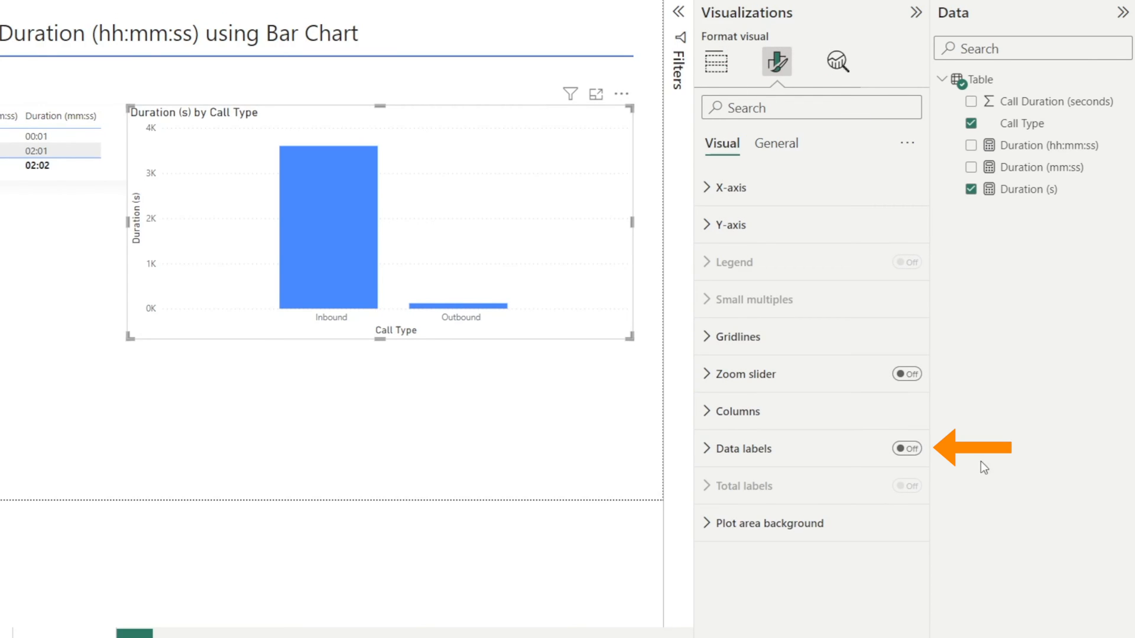
left_click(906, 448)
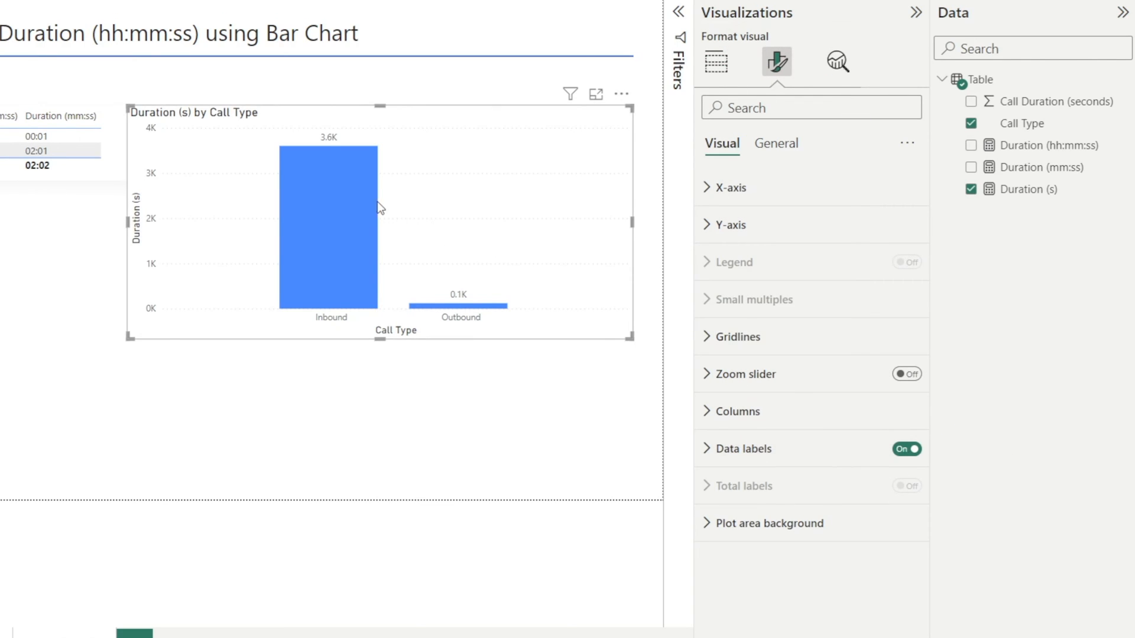
mouse_move(419, 318)
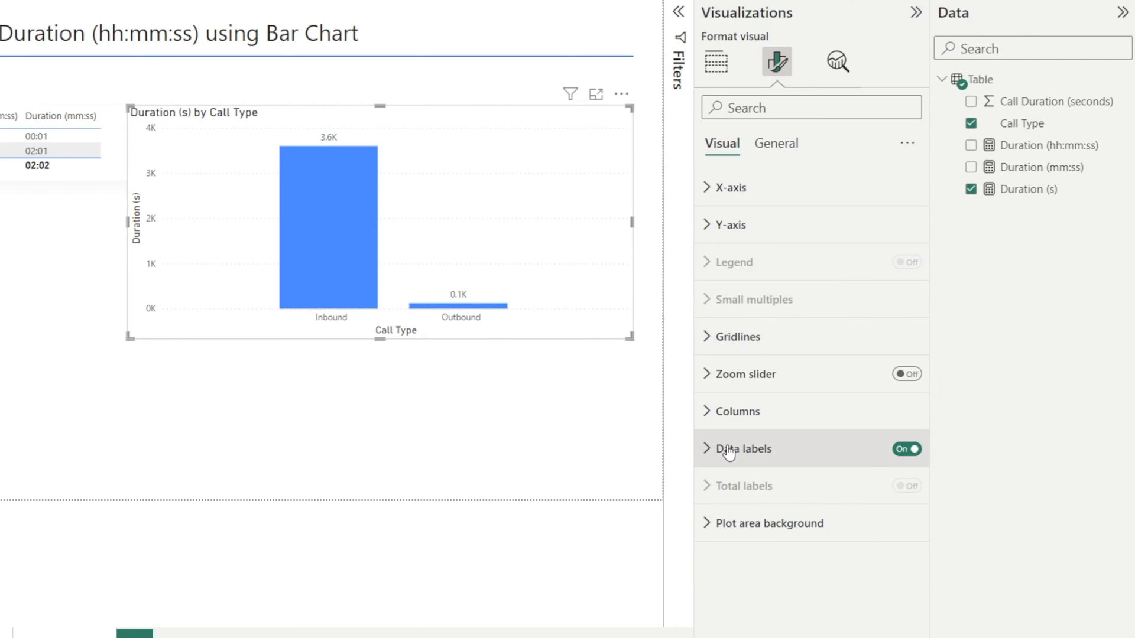
left_click(741, 449)
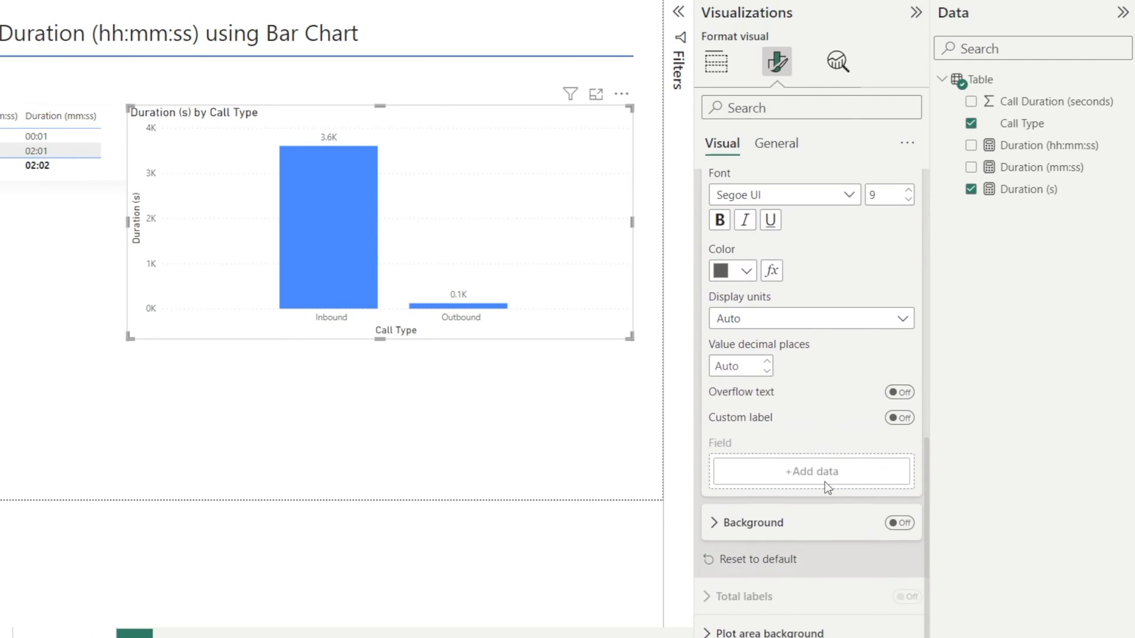
mouse_move(766, 432)
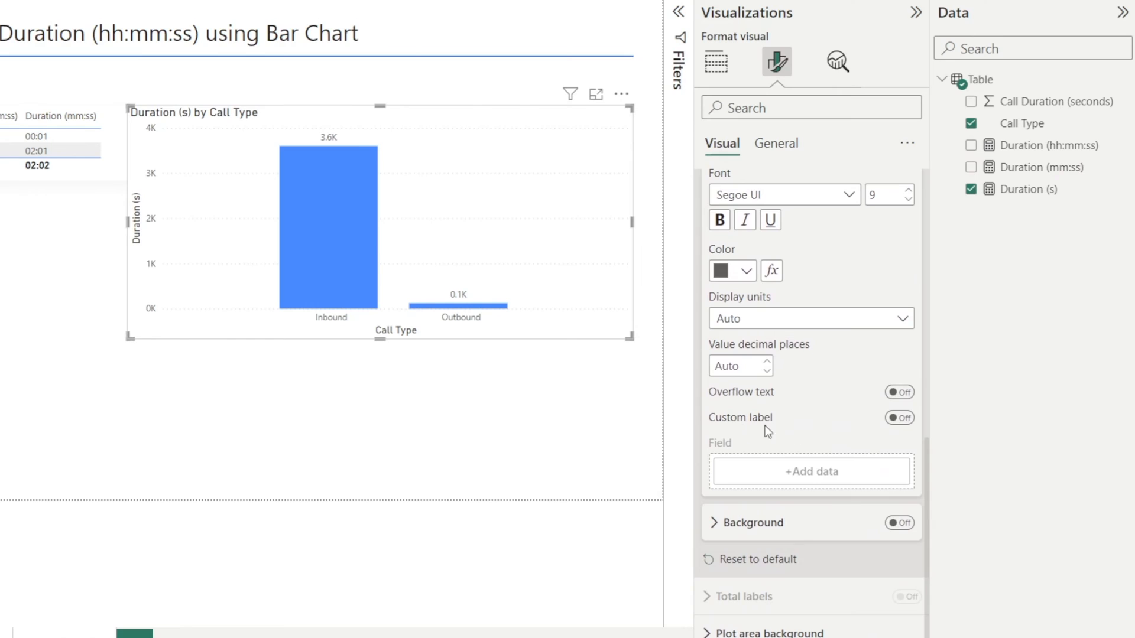
left_click(898, 418)
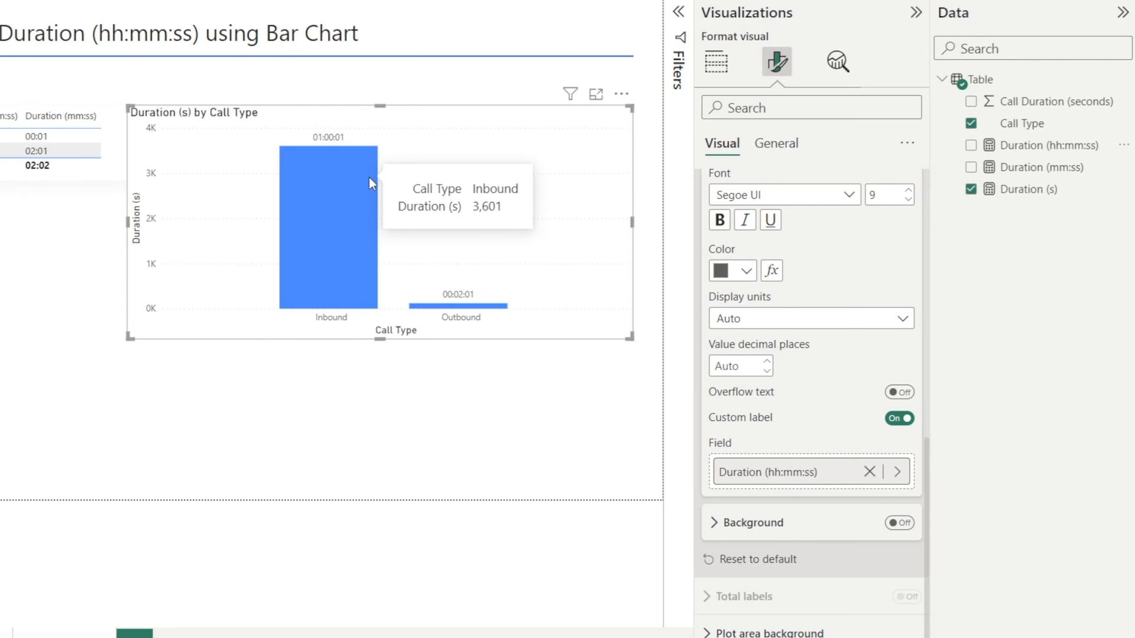
mouse_move(160, 254)
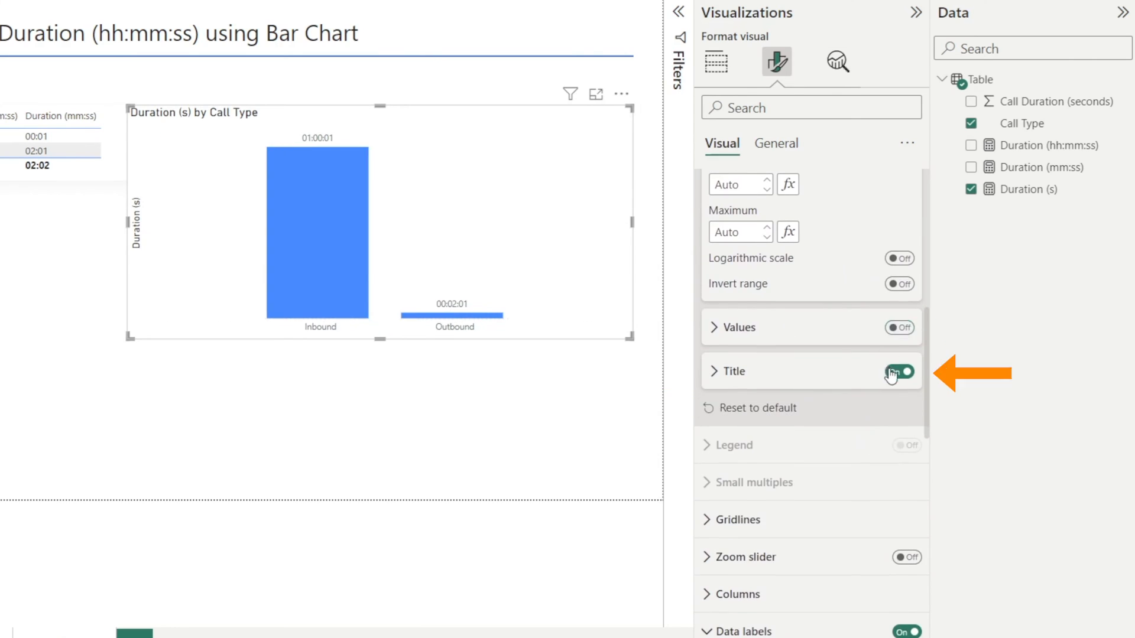
- Hide the y-axis values and title, and set the default column color to pink
left_click(899, 371)
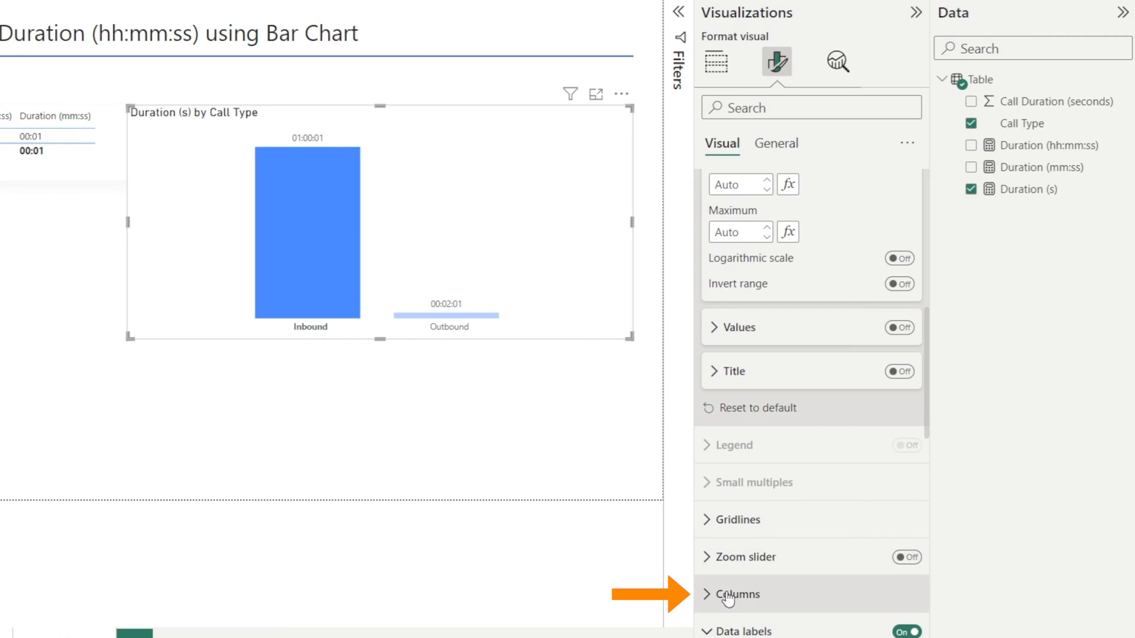
left_click(735, 594)
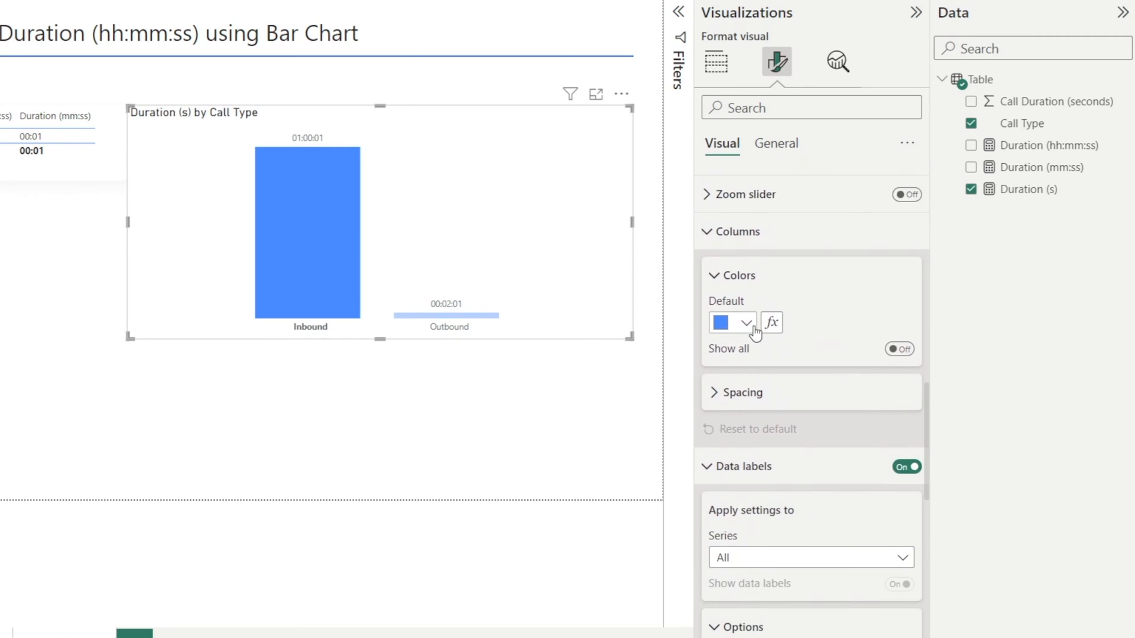
left_click(719, 322)
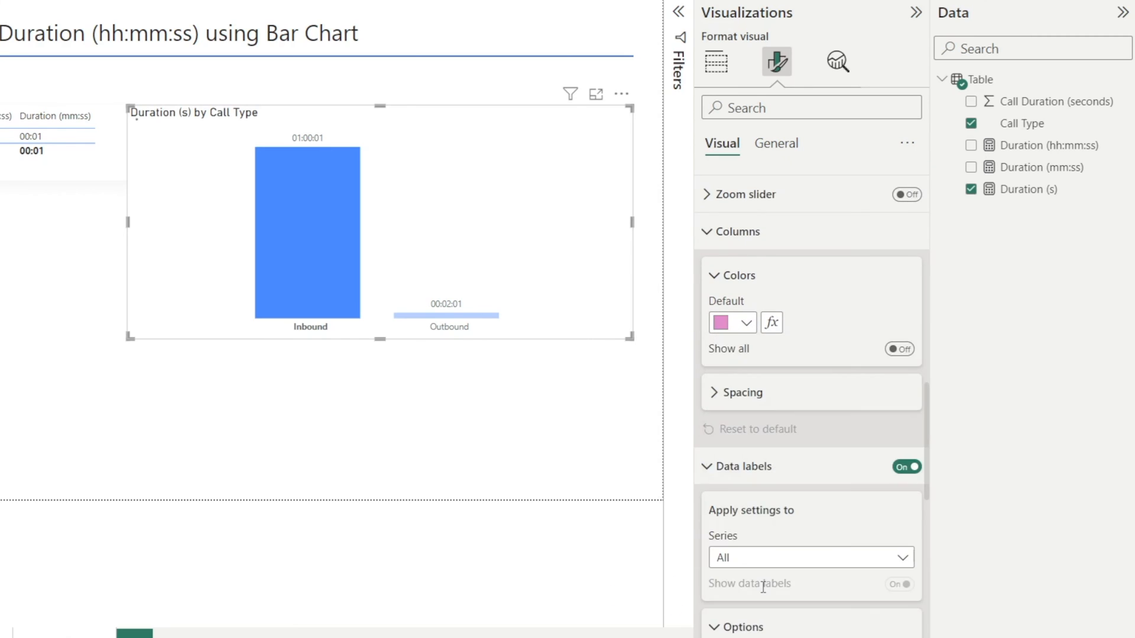
left_click(728, 322)
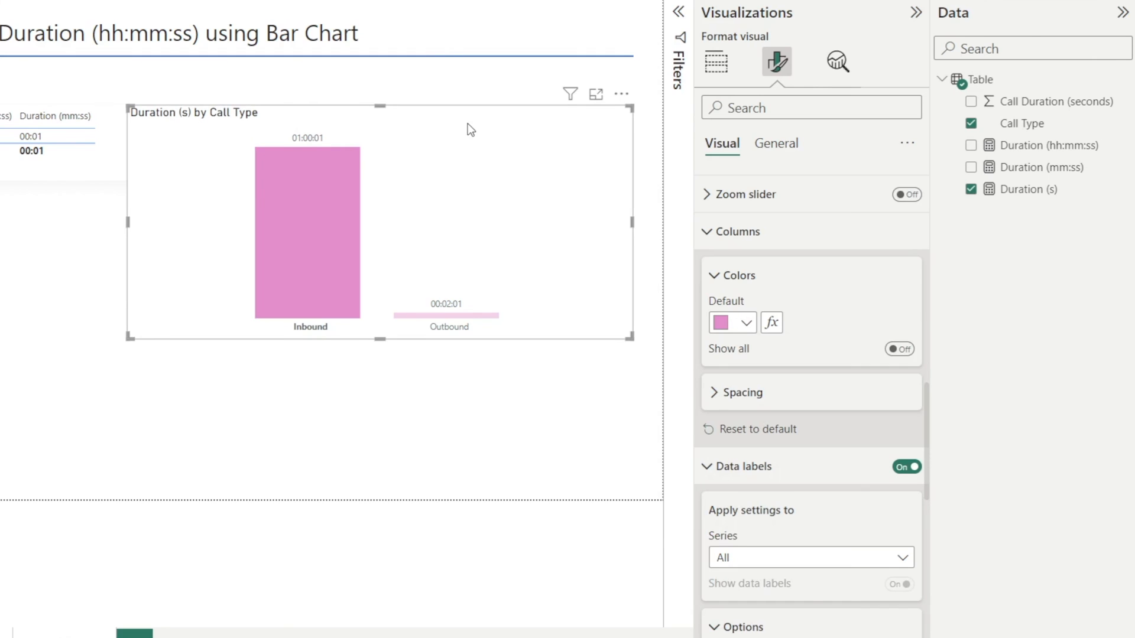
left_click(774, 143)
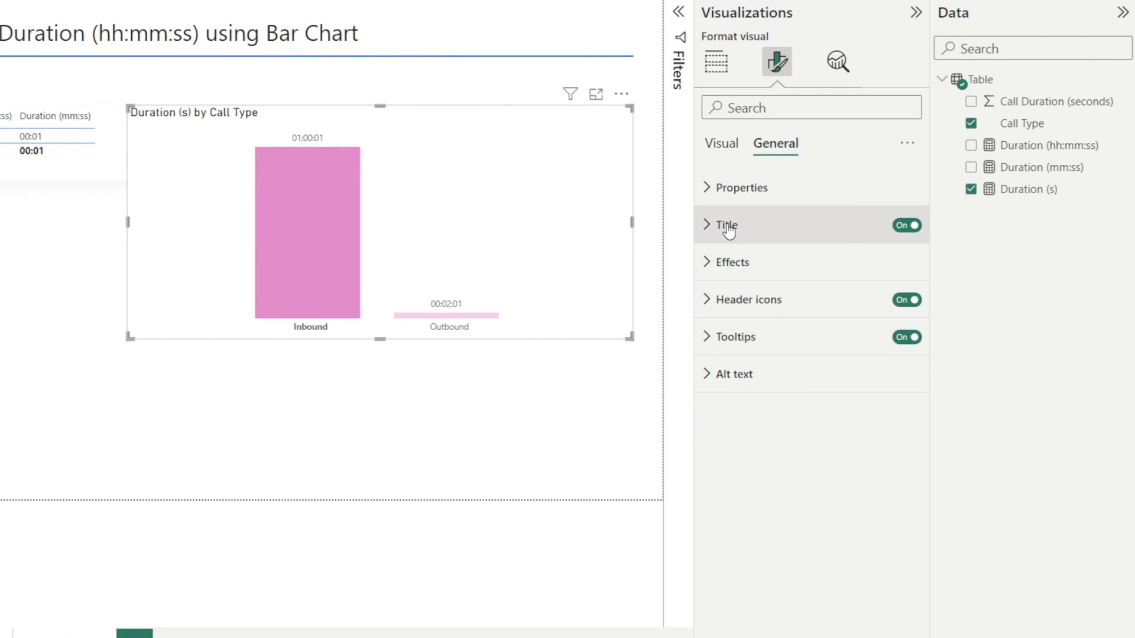
- Title the chart 'Duration (hh:mm:ss) by Call Type', centered, with a pink divider
left_click(725, 225)
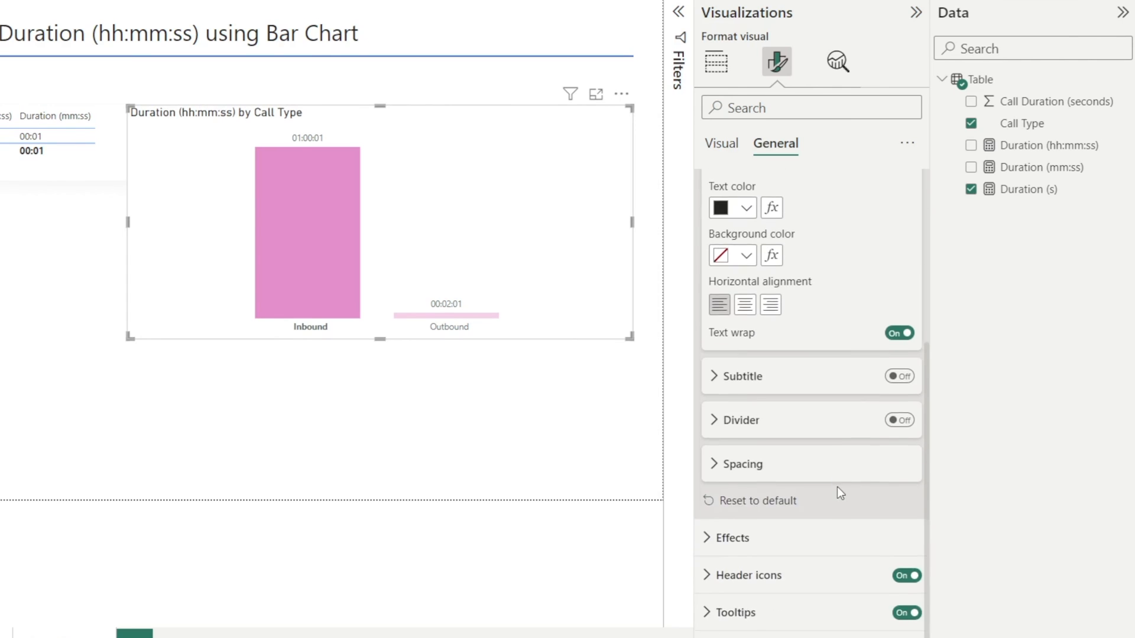
left_click(899, 419)
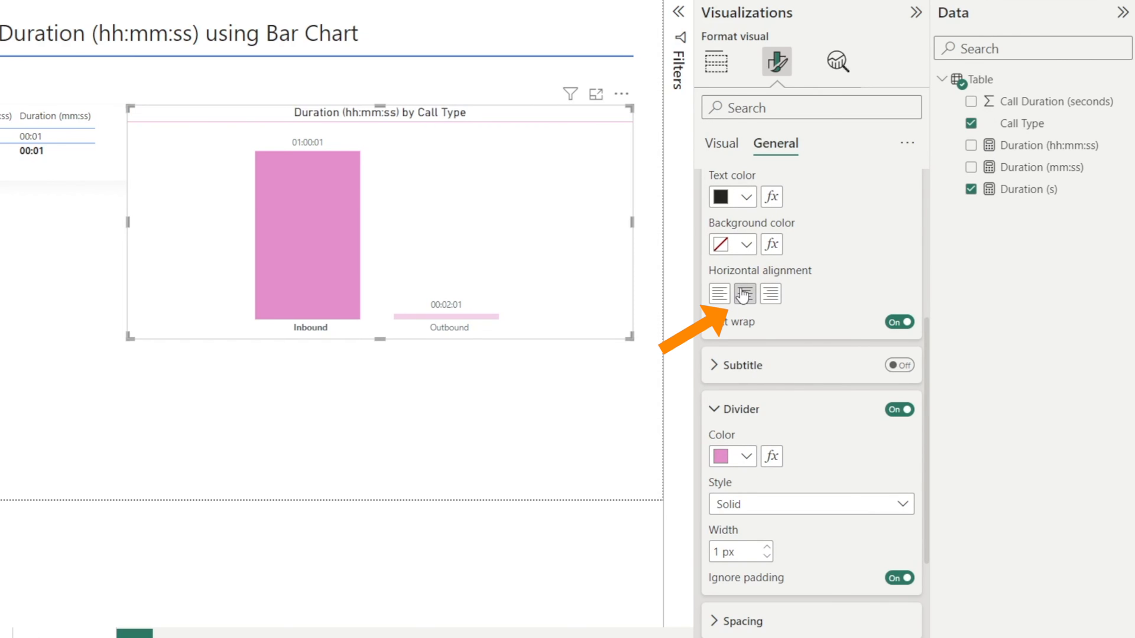
left_click(715, 61)
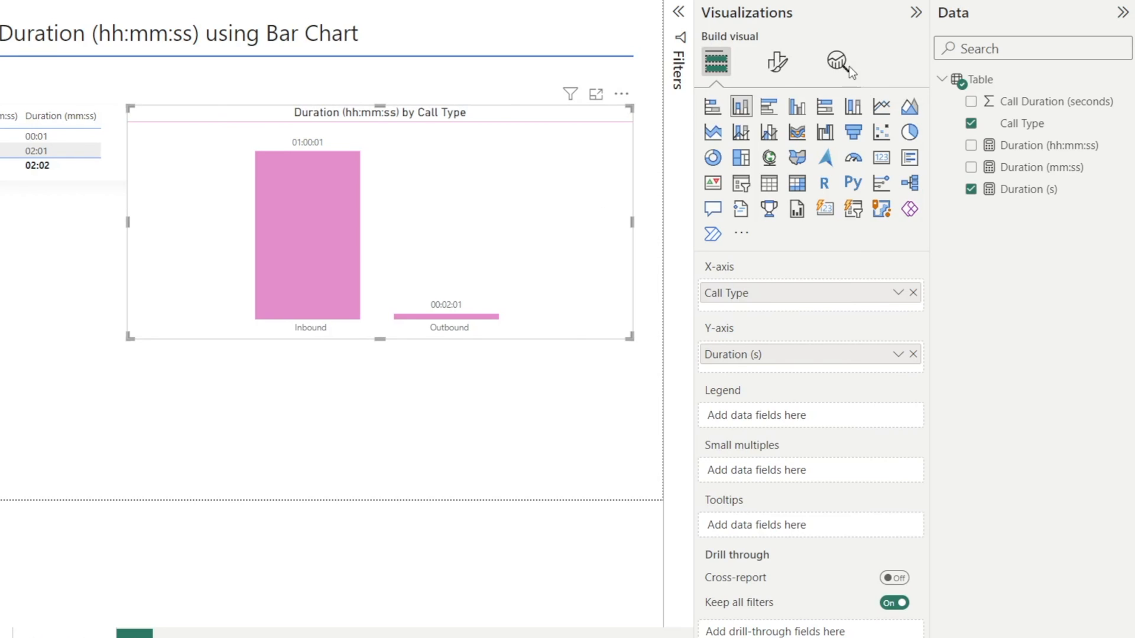
- Turn on the chart's shadow effect and color it light gray
left_click(776, 61)
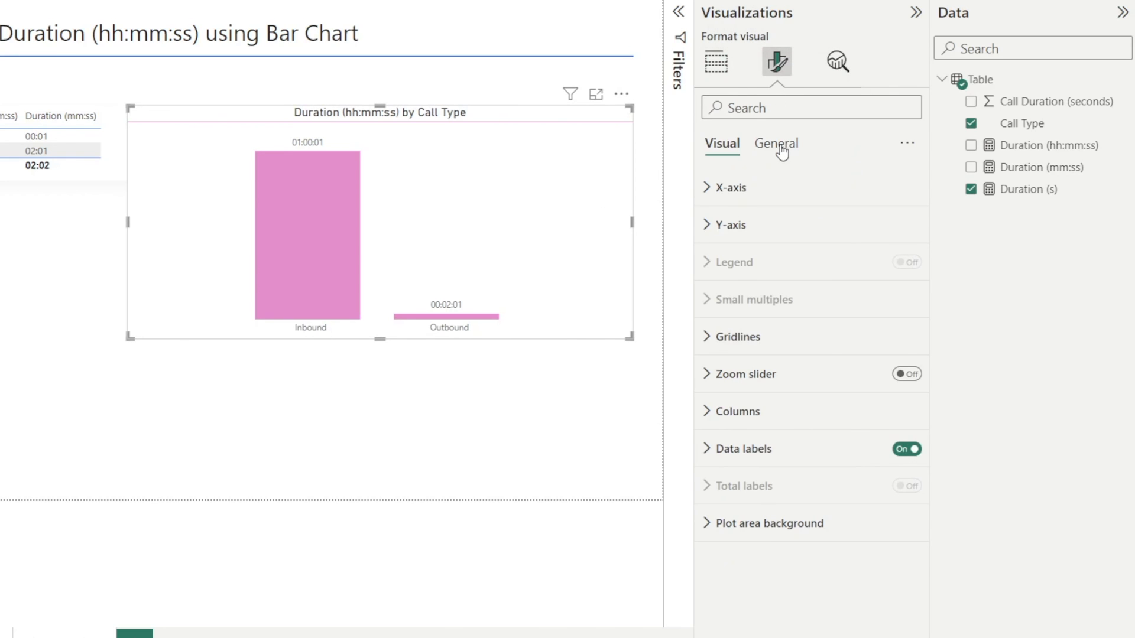
left_click(774, 143)
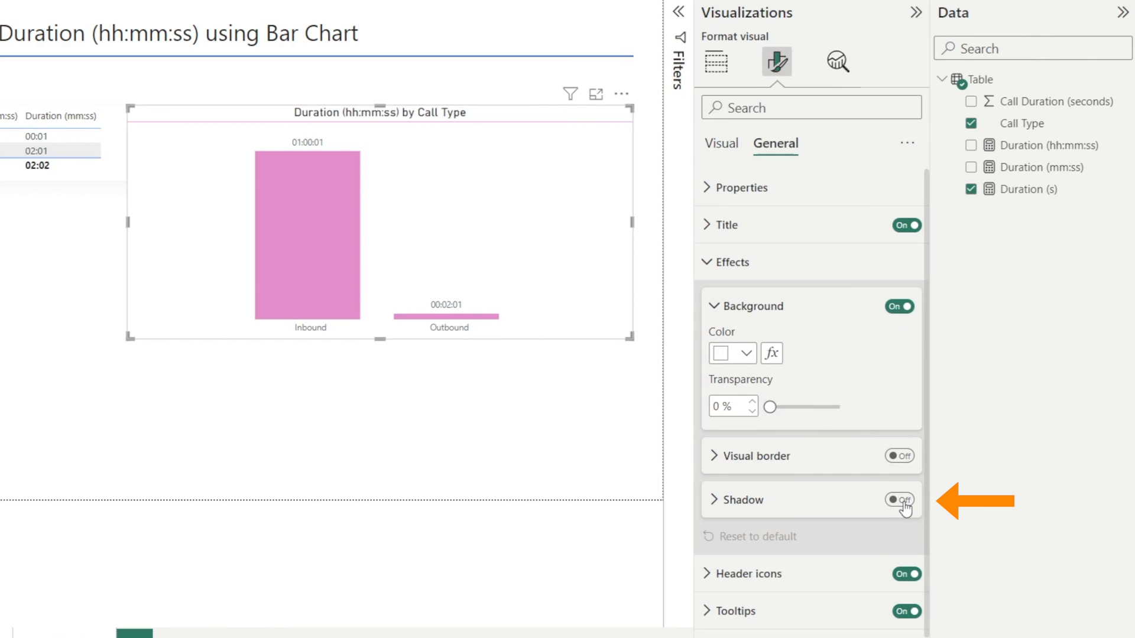
left_click(899, 499)
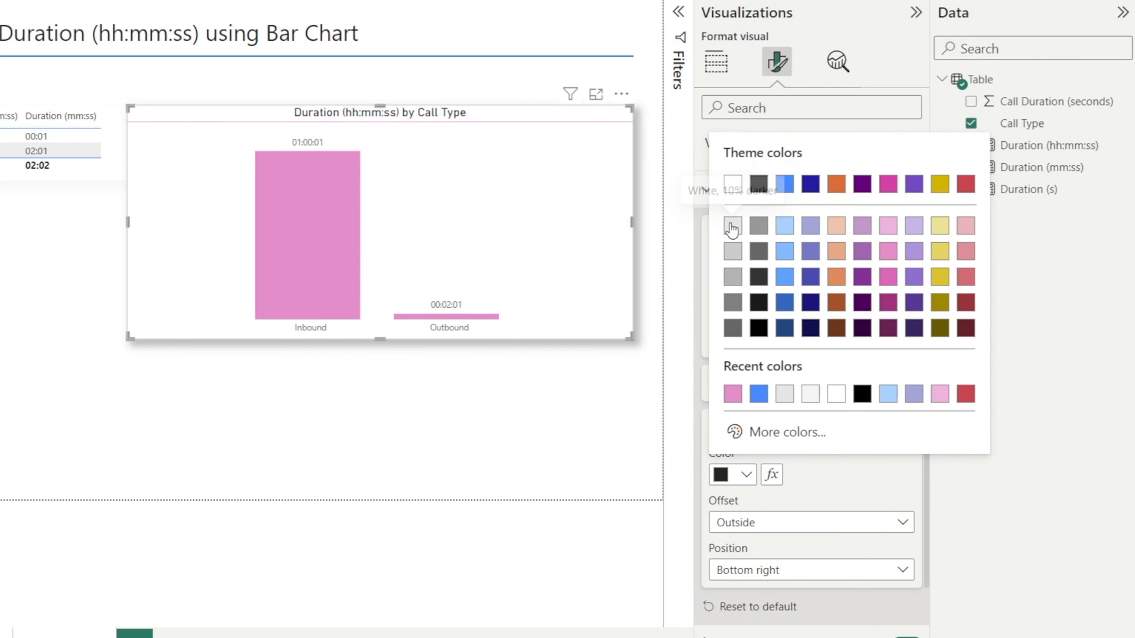
left_click(715, 61)
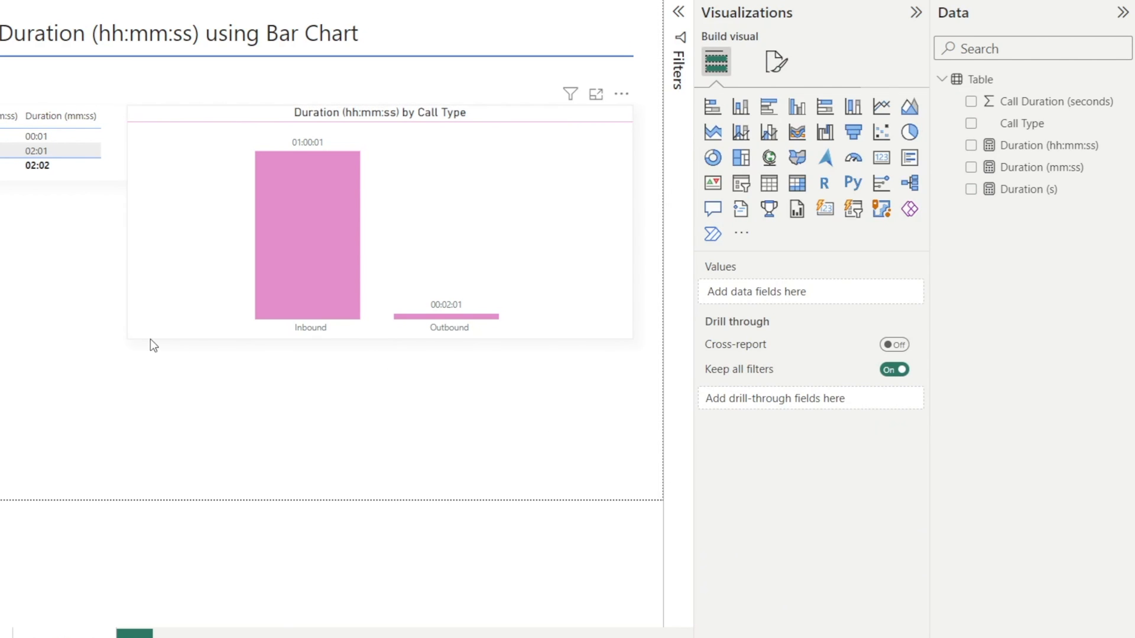
mouse_move(635, 383)
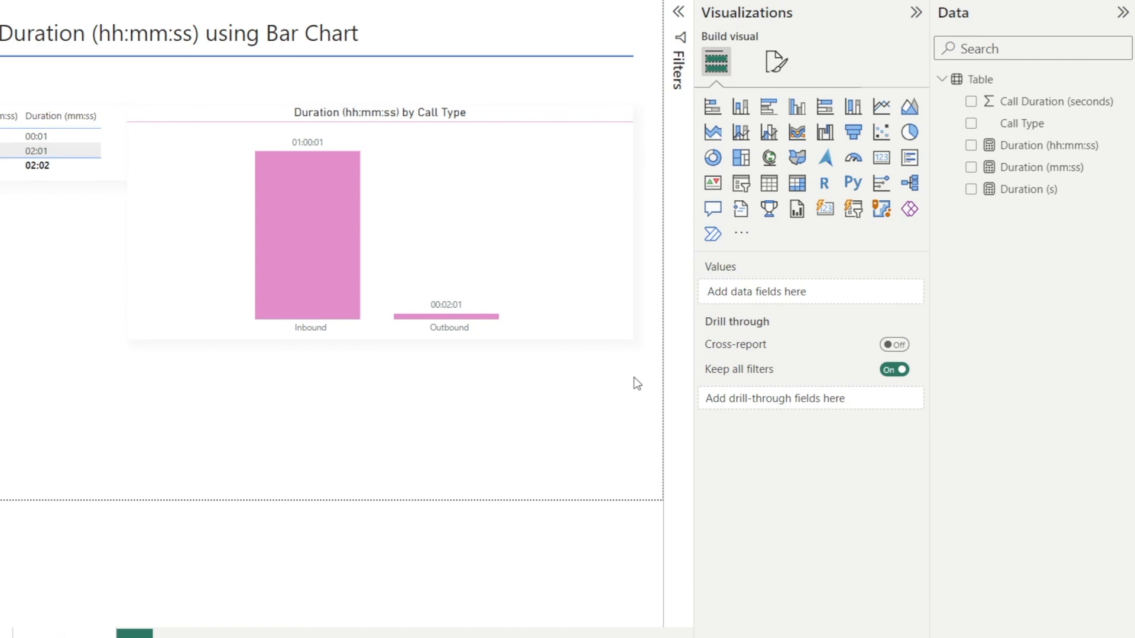